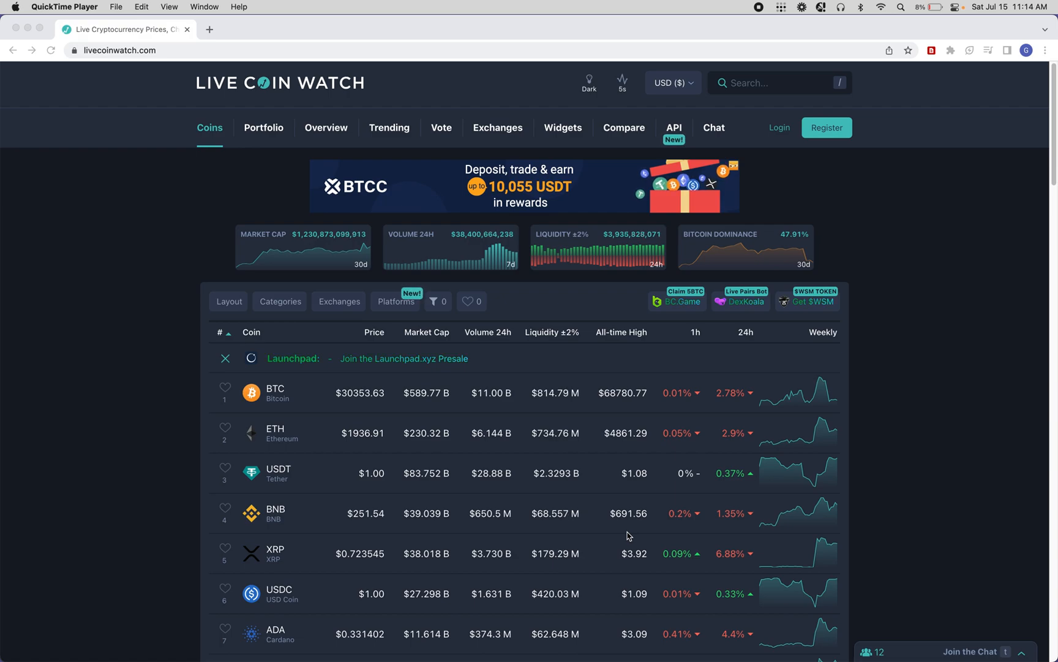
Capture the Live Coin Watch price table via the context menu, previewing 53 rows and 10 columns
{"action": "scroll", "scroll_direction": "down", "scroll_amount": 3}
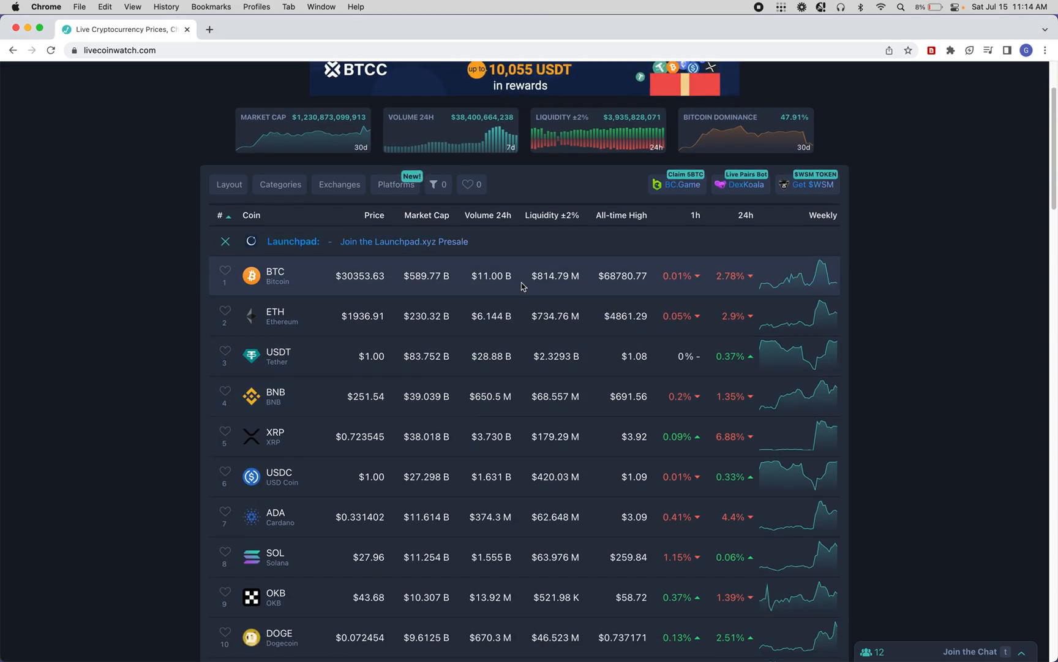
{"action": "scroll", "scroll_direction": "down", "scroll_amount": 3}
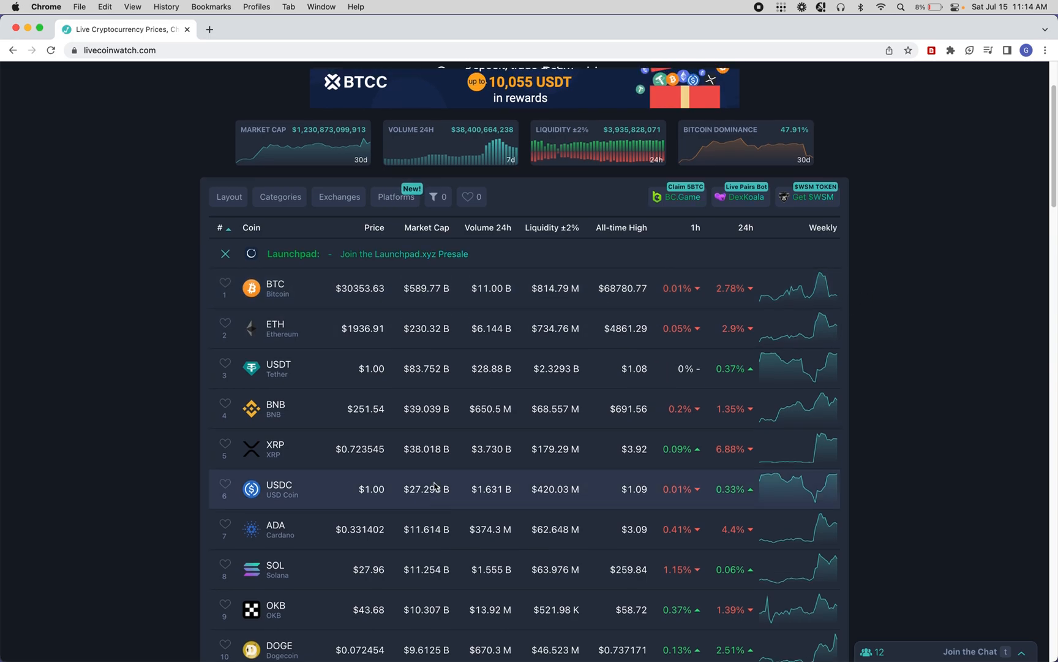
{"action": "right_click", "coordinate": [435, 318]}
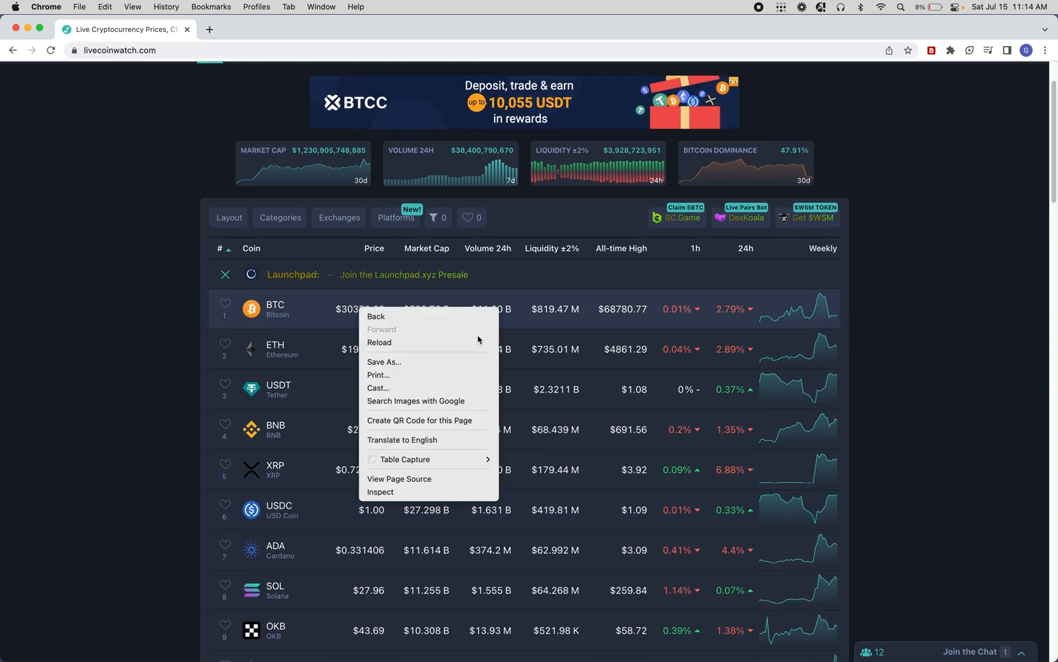
{"action": "mouse_move", "coordinate": [429, 460]}
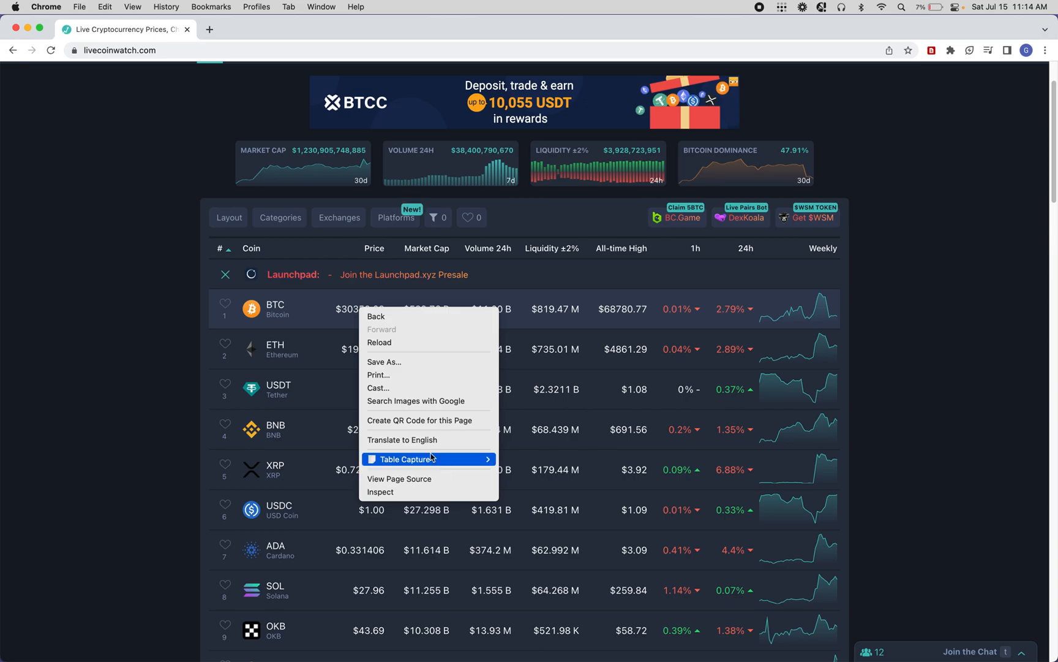
{"action": "left_click", "coordinate": [405, 459]}
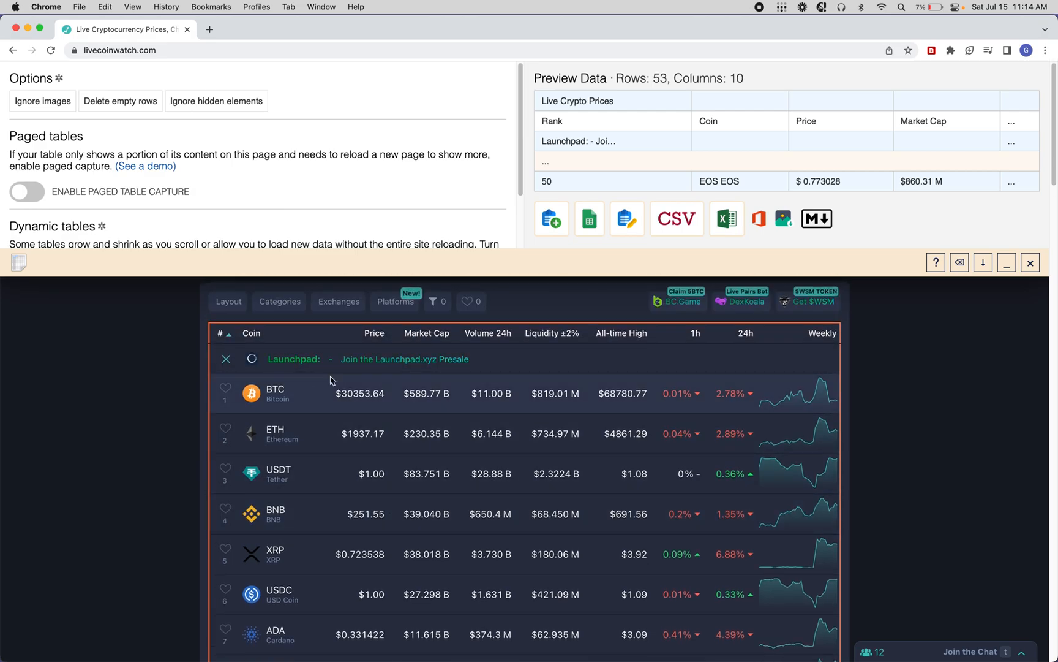
Set Coin as the identity column in Dynamic Table Capture Options and update
{"action": "scroll", "scroll_direction": "down", "scroll_amount": 3}
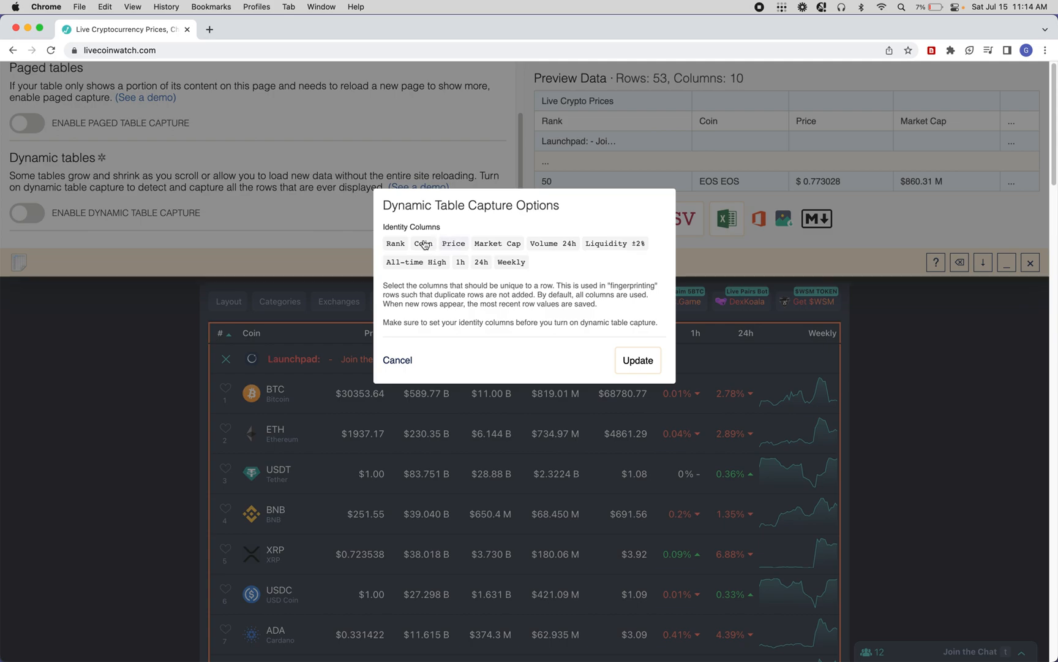
{"action": "left_click", "coordinate": [423, 243]}
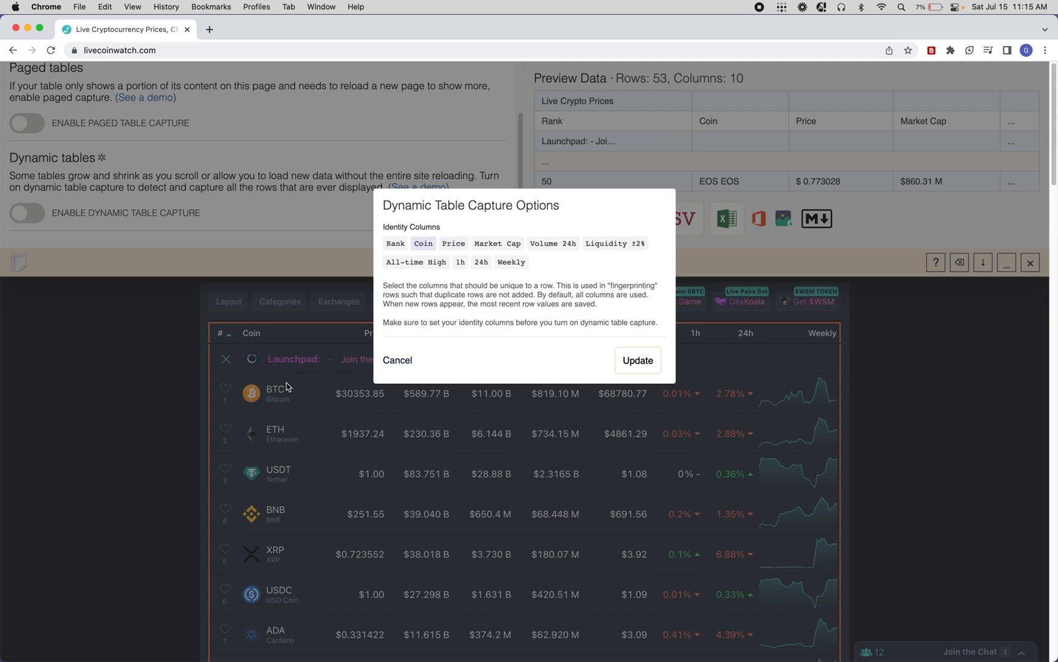
{"action": "mouse_move", "coordinate": [468, 184]}
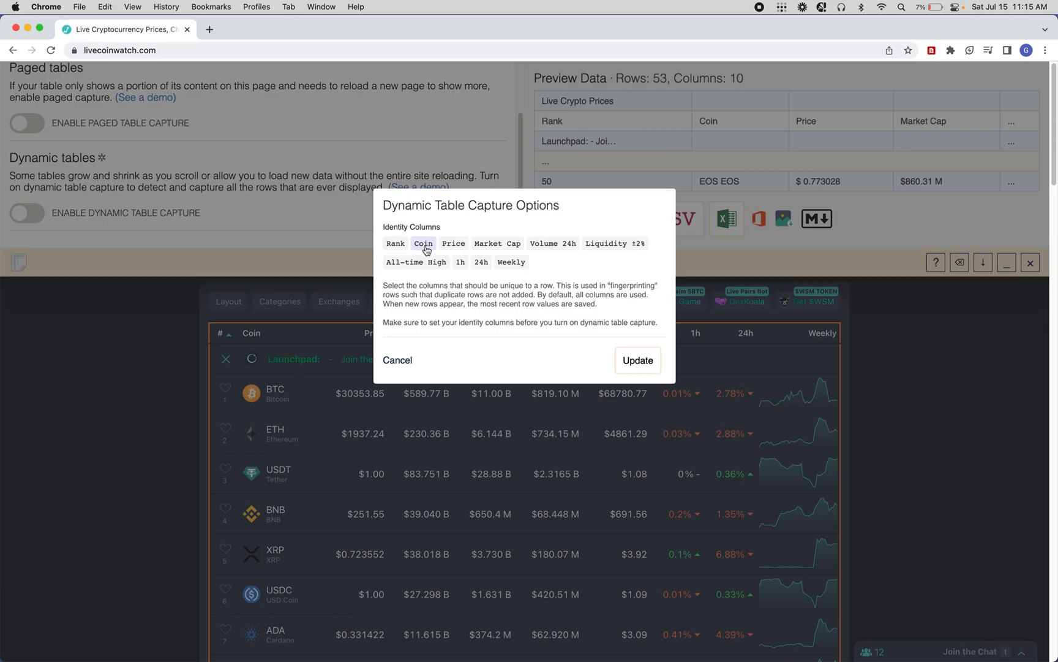
{"action": "left_click", "coordinate": [397, 360]}
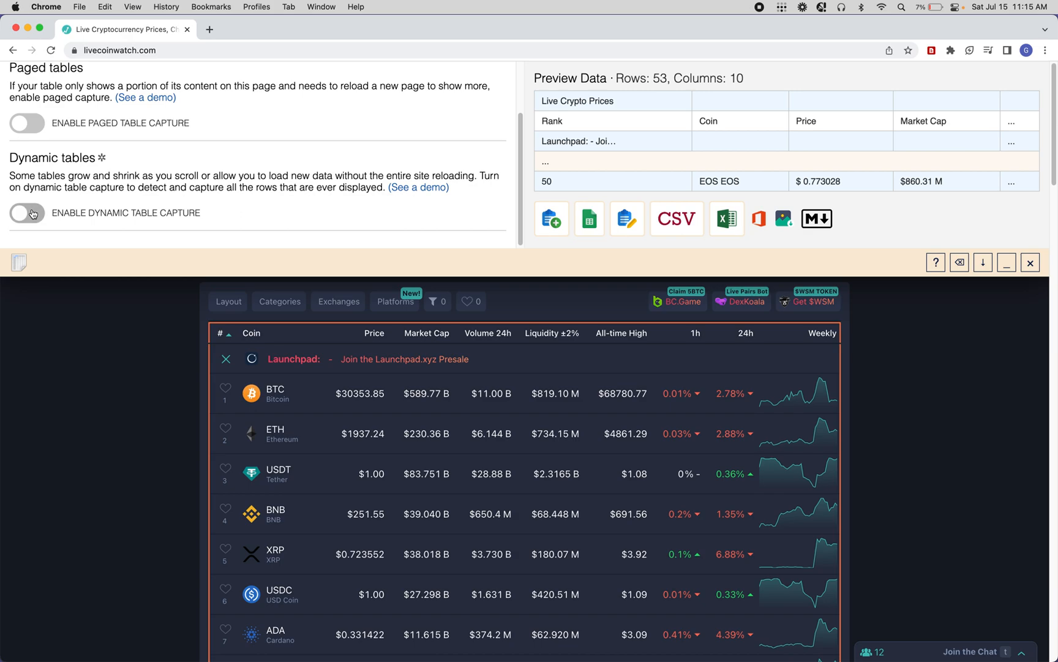
Enable Dynamic Table Capture and sync the live price table to a new Google Sheet
{"action": "left_click", "coordinate": [26, 213]}
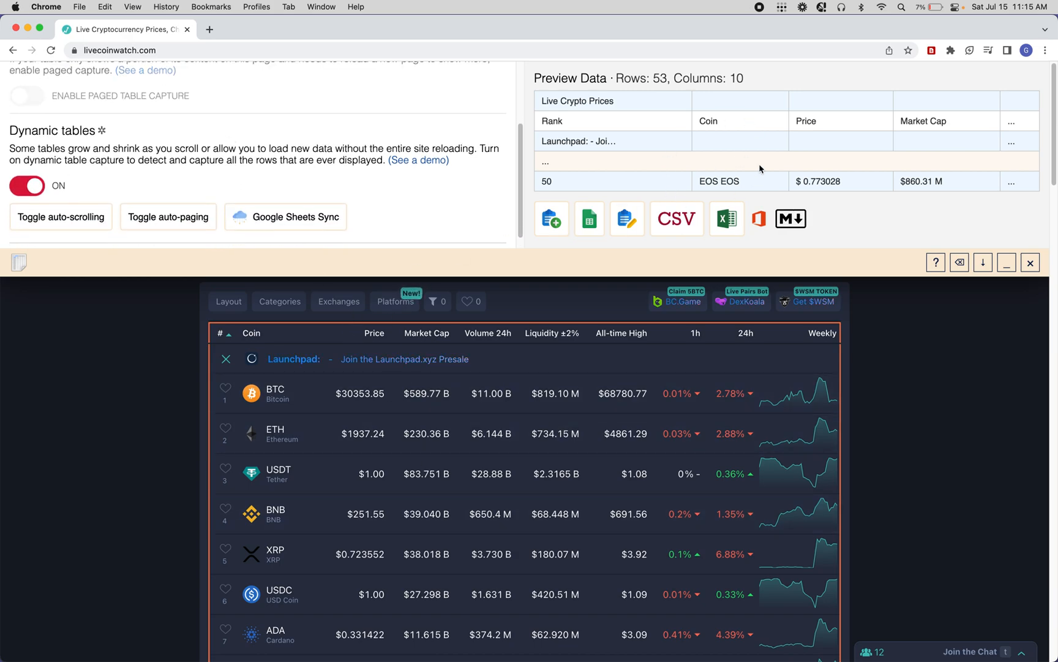
{"action": "mouse_move", "coordinate": [466, 182]}
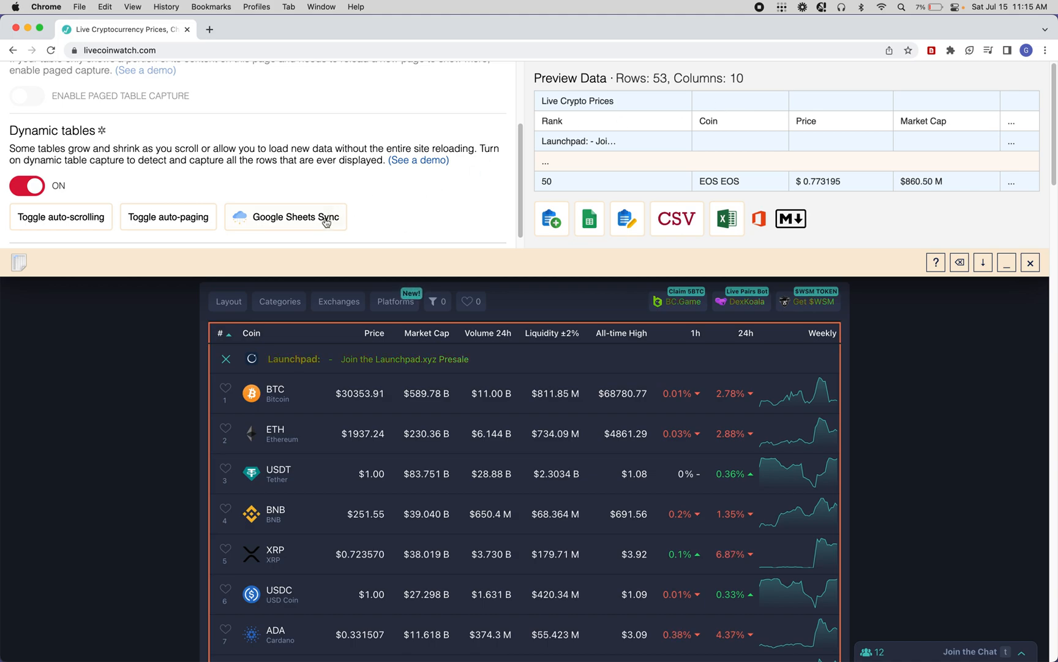
{"action": "mouse_move", "coordinate": [286, 216]}
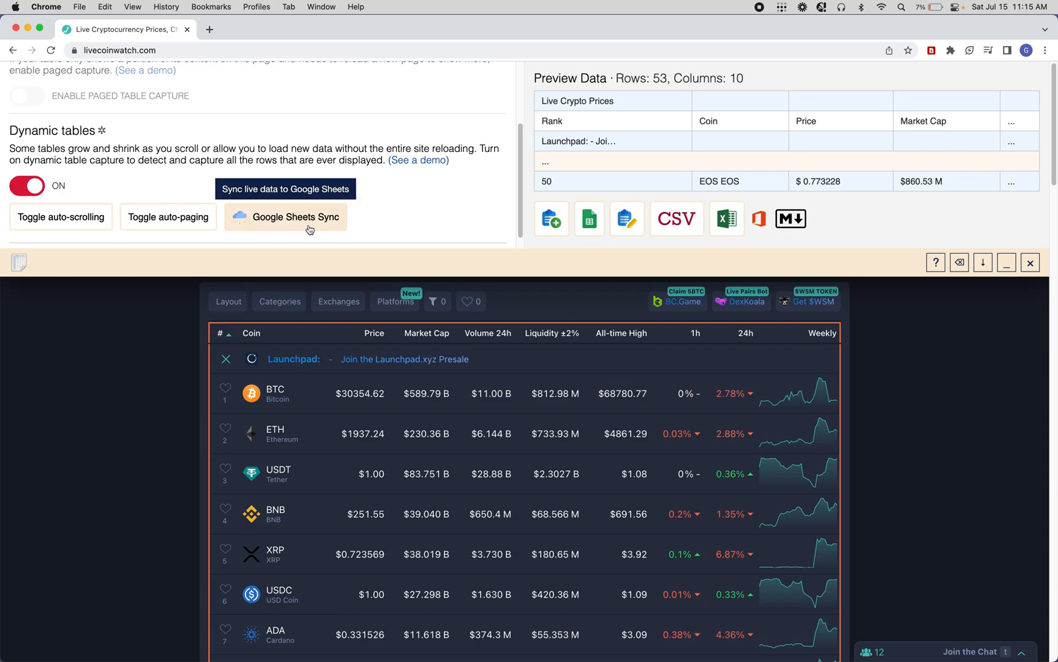
{"action": "left_click", "coordinate": [294, 217]}
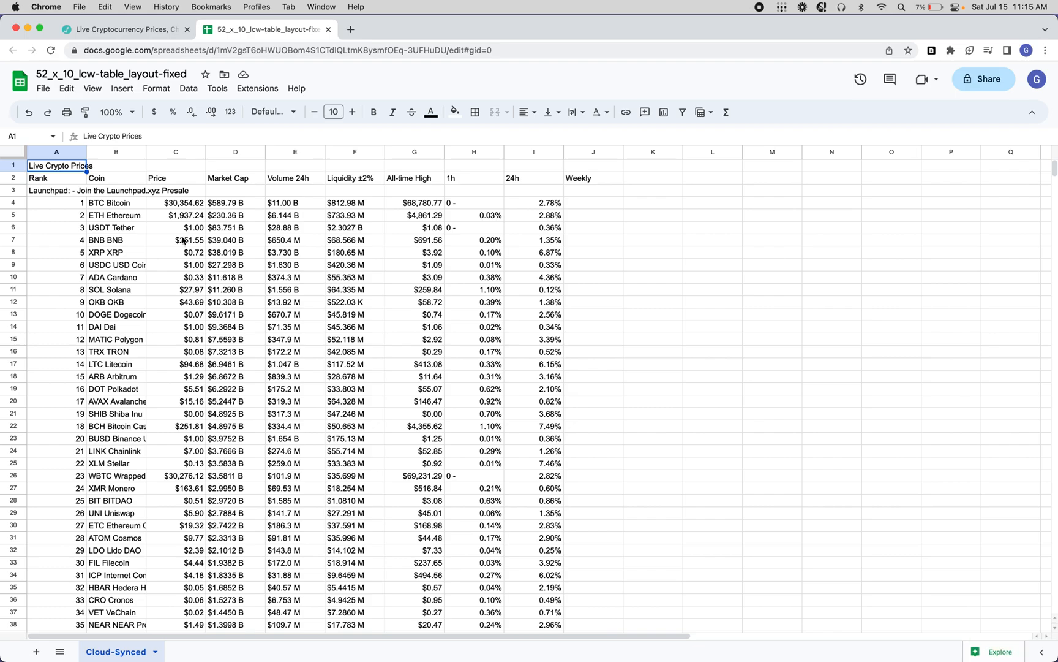
{"action": "left_click", "coordinate": [175, 228]}
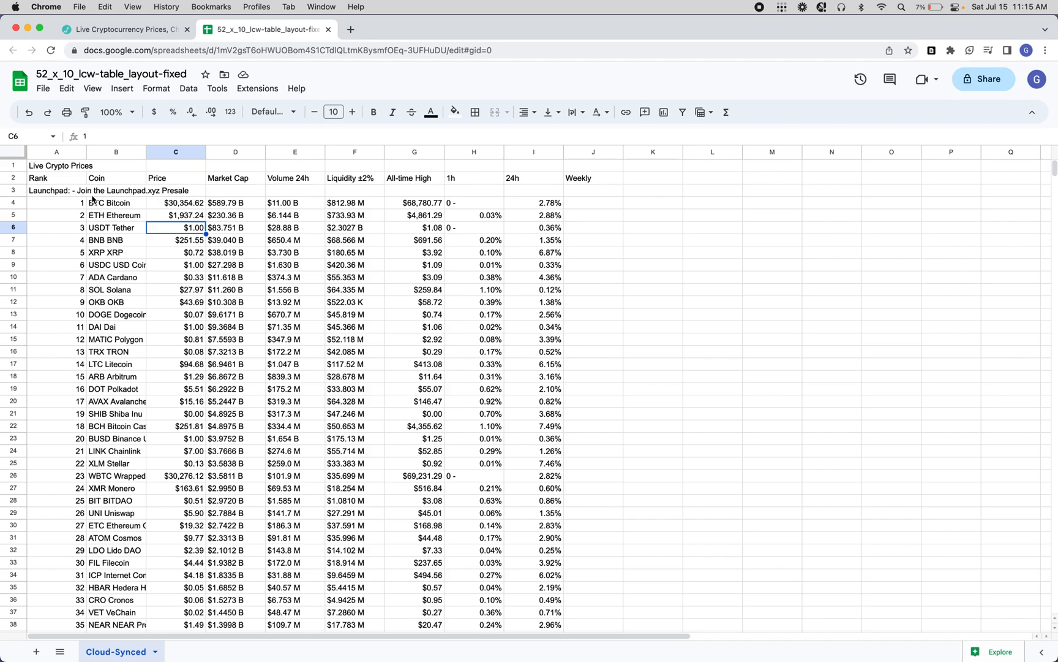
{"action": "left_click", "coordinate": [175, 202]}
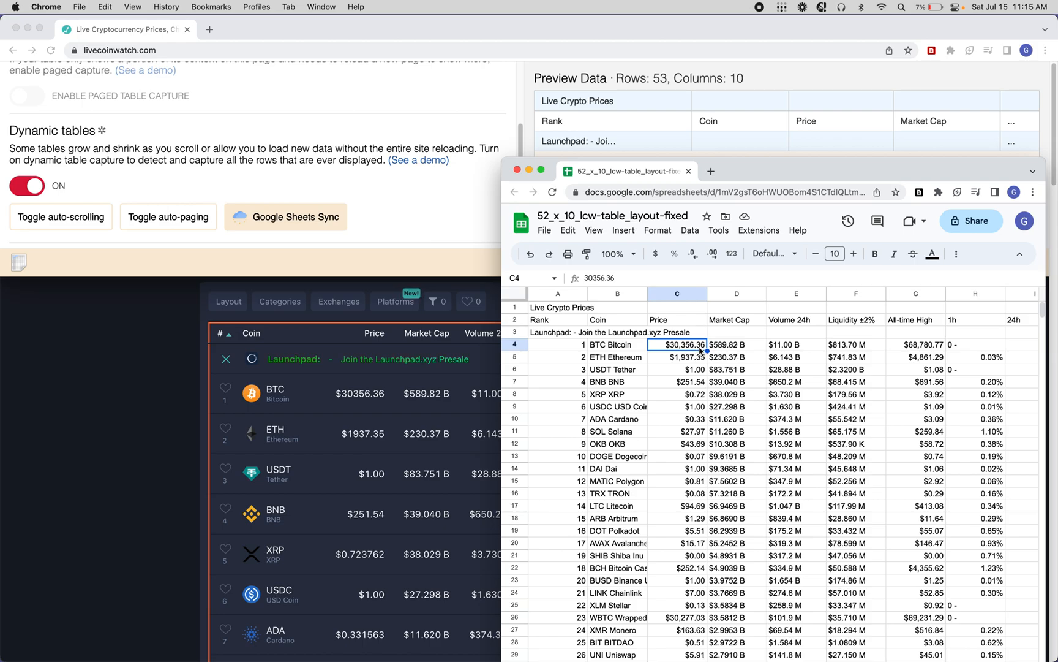
Watch the ETH (C5) and BTC (C4) prices update live, BTC reaching $30,355.55
{"action": "left_click", "coordinate": [677, 357]}
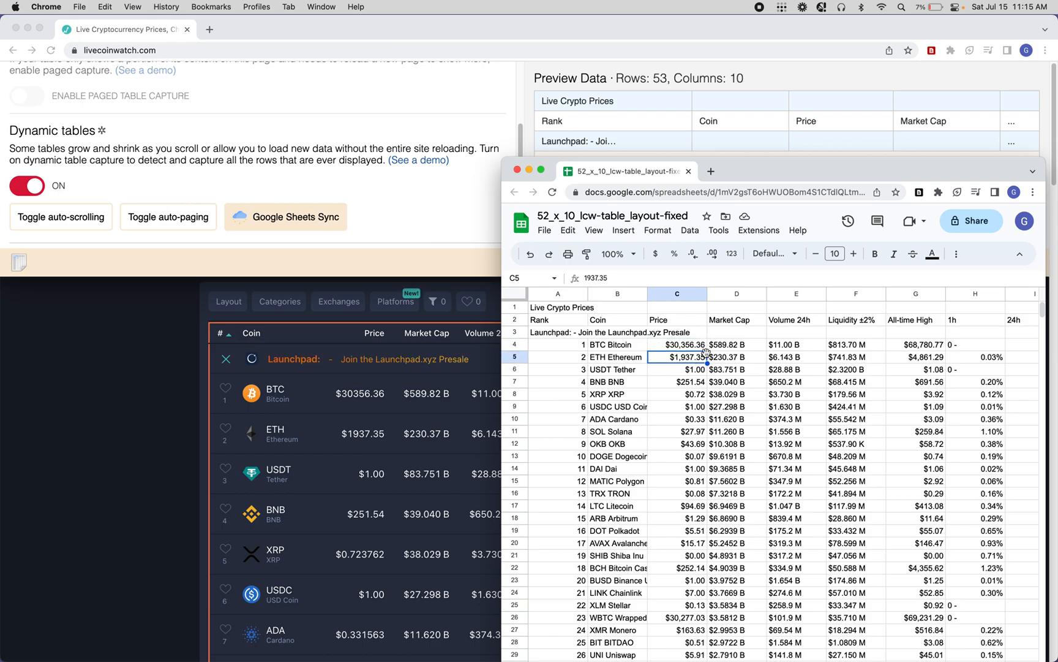
{"action": "left_click", "coordinate": [676, 344]}
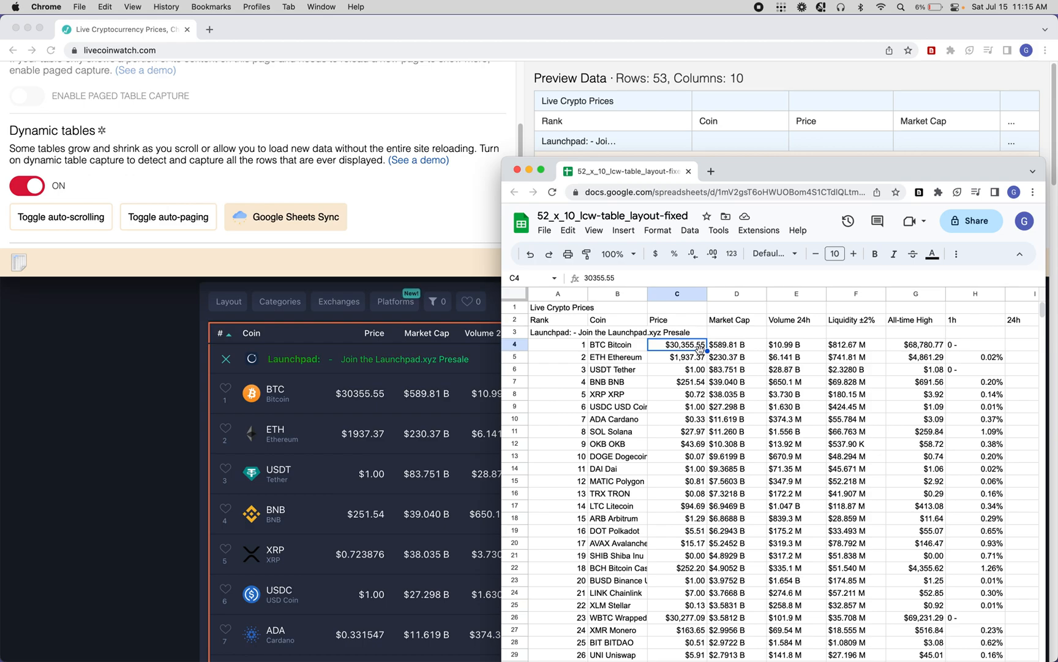
{"action": "mouse_move", "coordinate": [757, 168]}
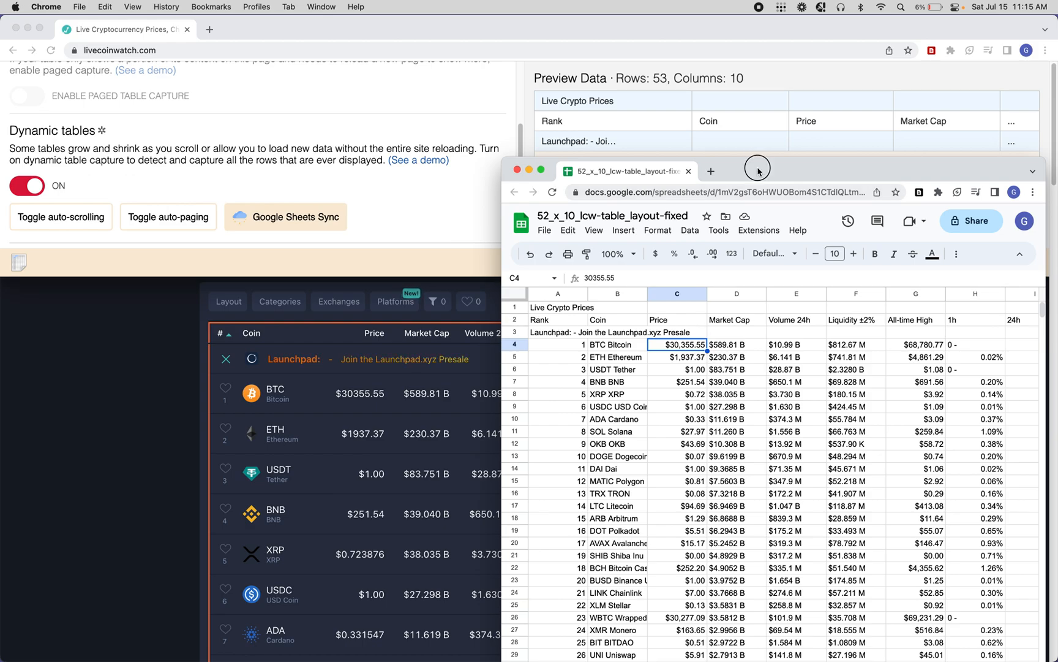